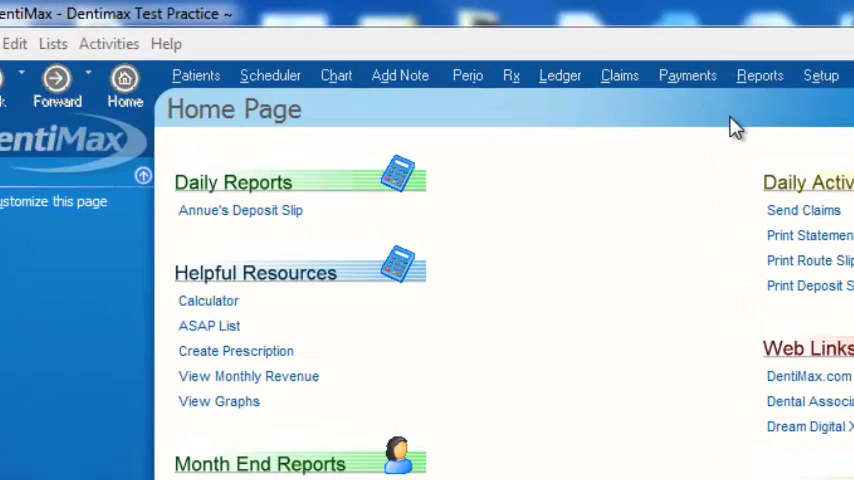
mouse_move(760, 84)
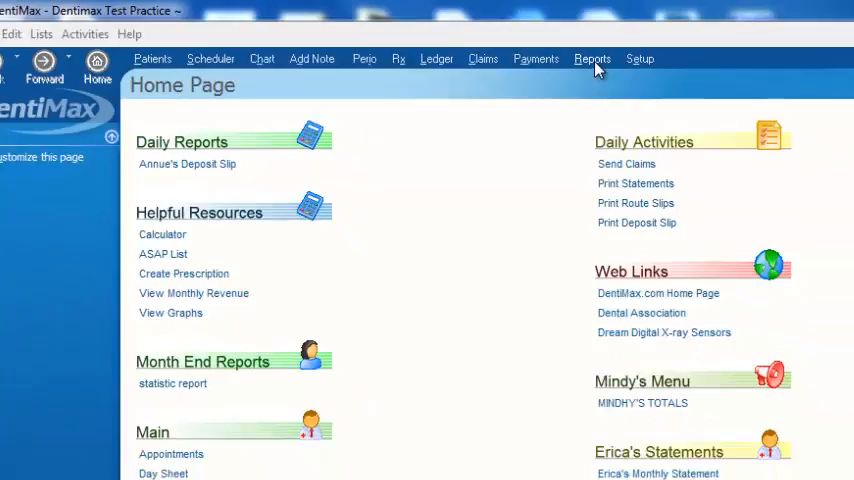
Go to Reports from the top navigation to show the Report List
click(596, 58)
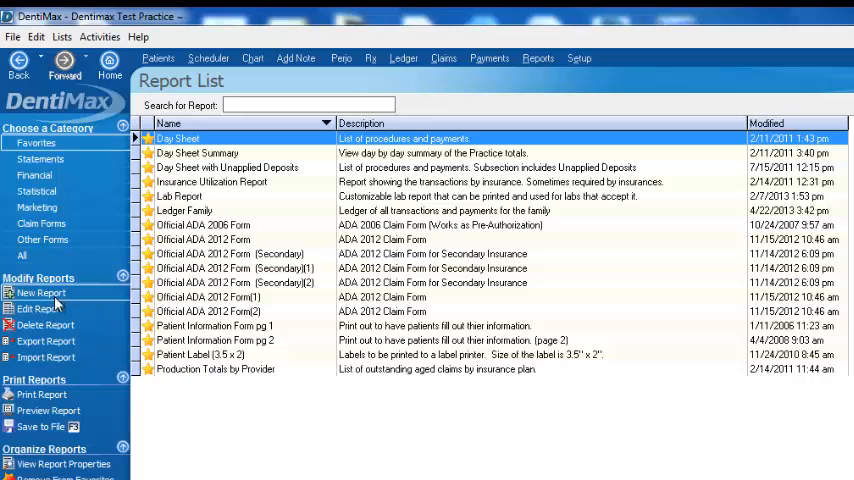
click(40, 292)
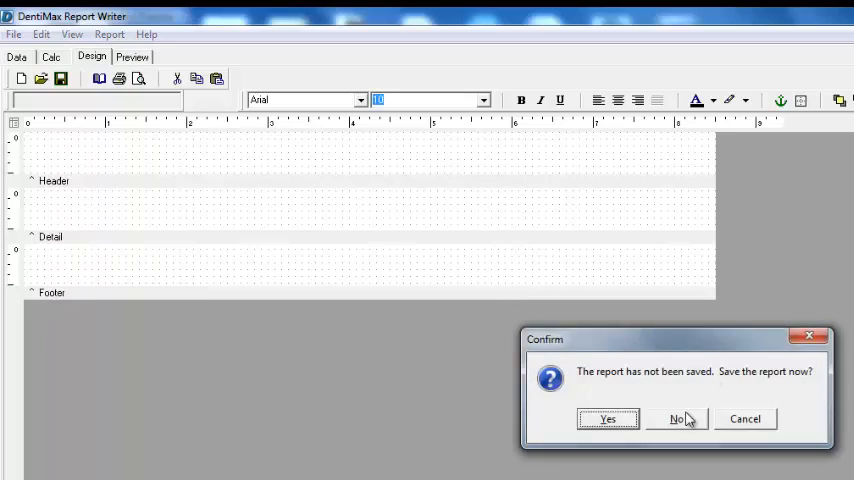
click(676, 418)
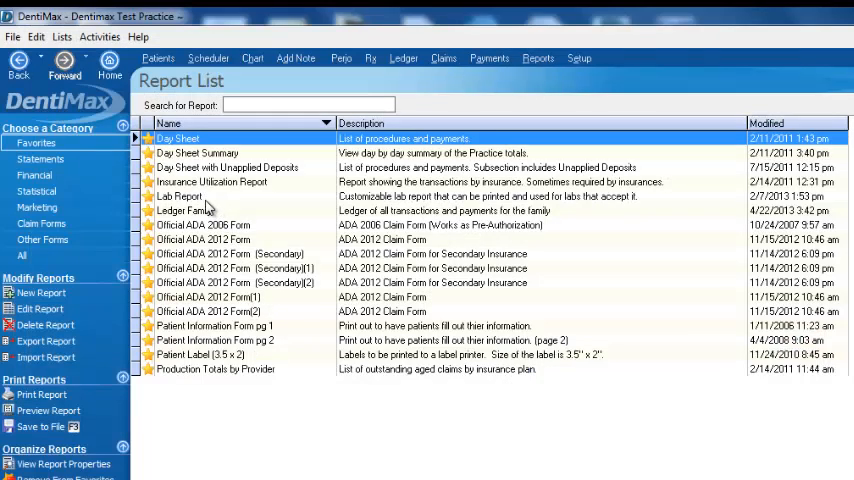
click(180, 196)
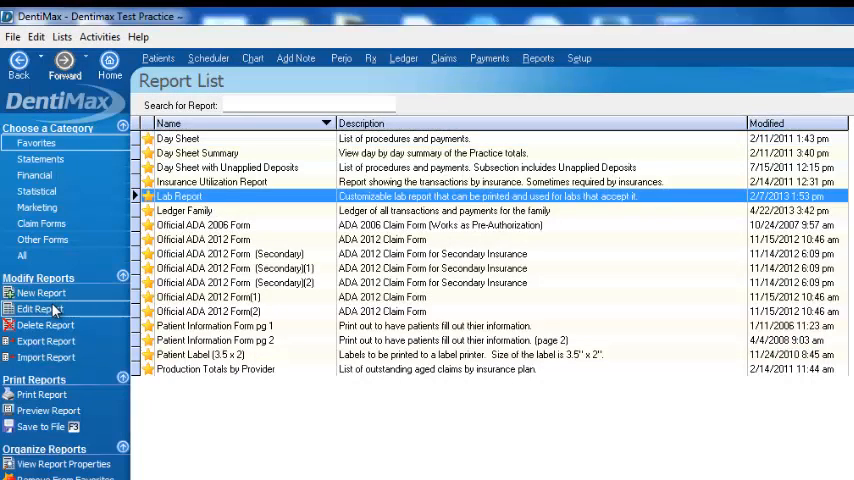
click(38, 308)
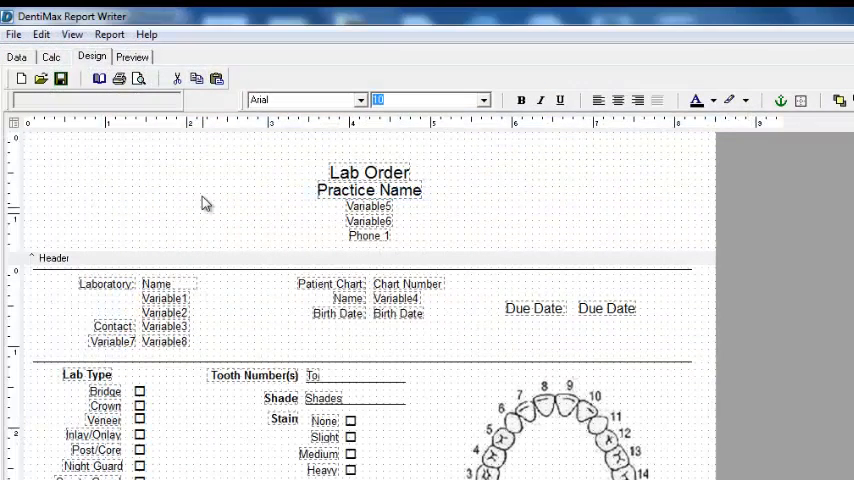
click(368, 190)
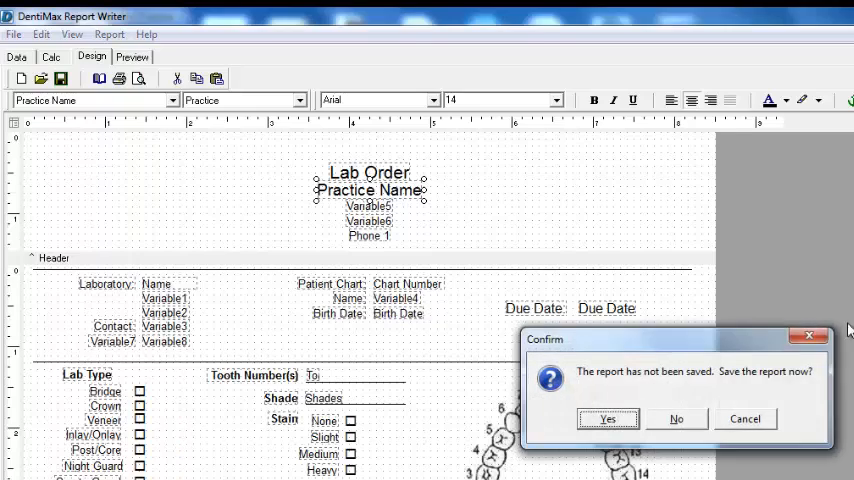
click(688, 418)
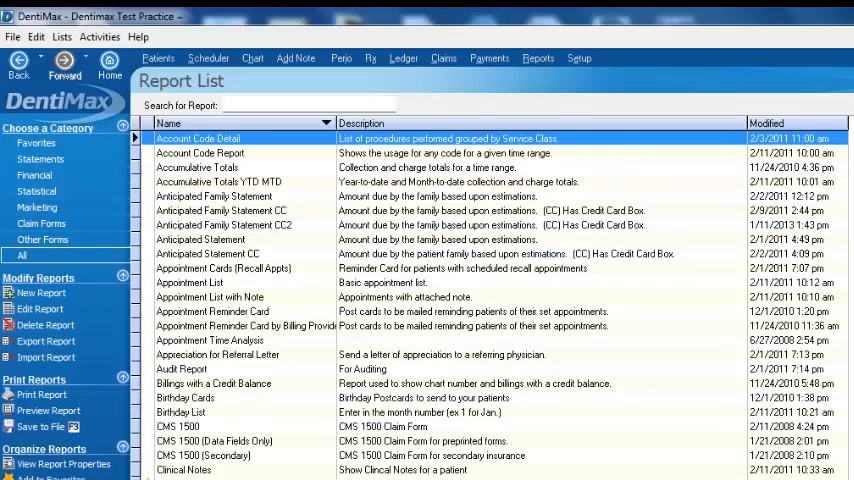
Browse the All category, selecting Audit Report and Birthday List along the way
click(224, 268)
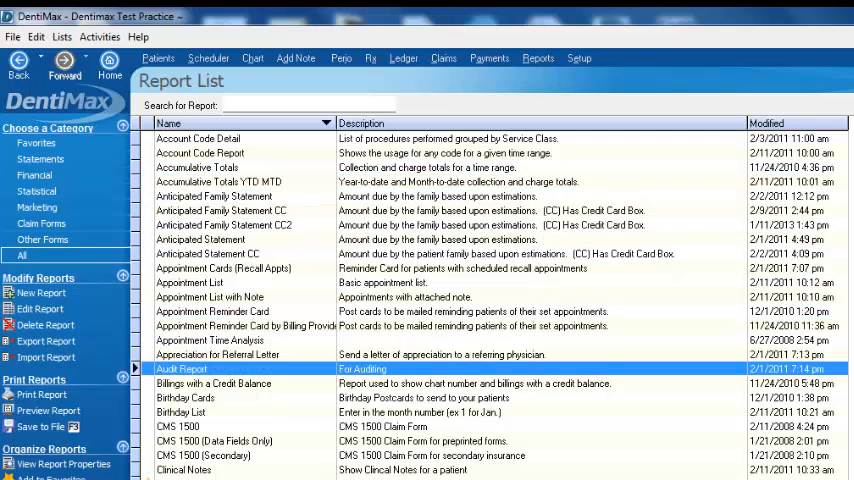
click(210, 404)
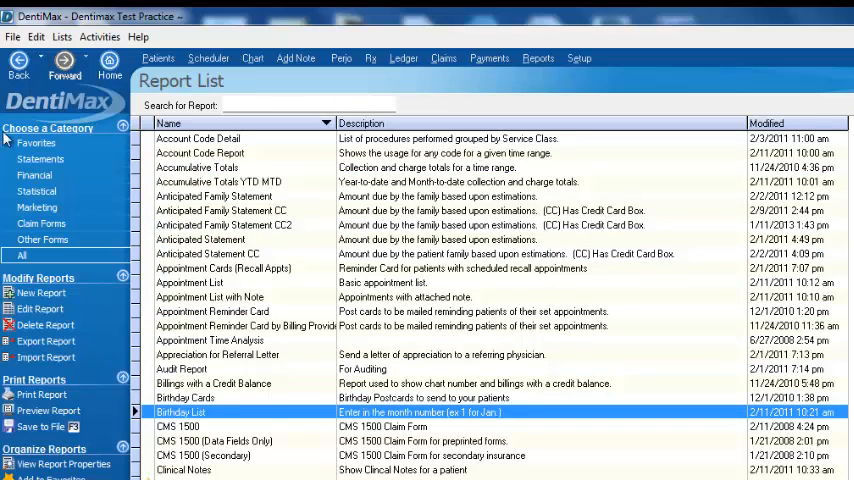
click(36, 142)
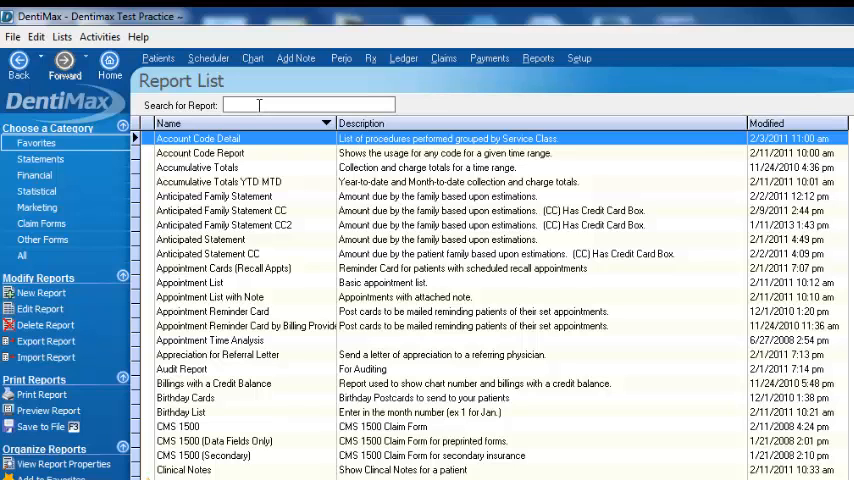
Search for 'acc' and preview the Accumulative Totals YTD MTD report
text(acc)
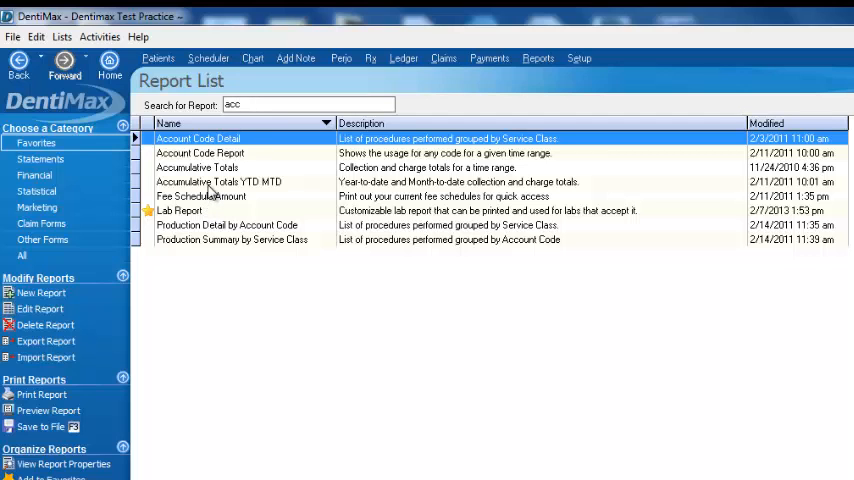
click(44, 412)
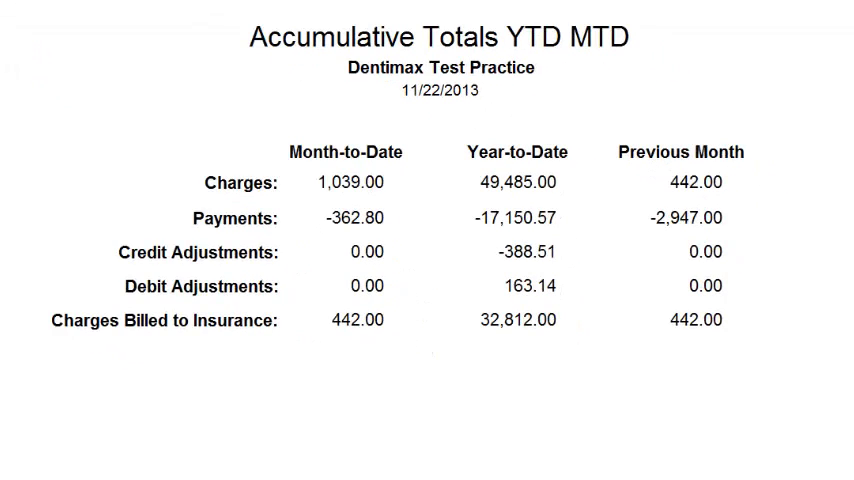
mouse_move(324, 192)
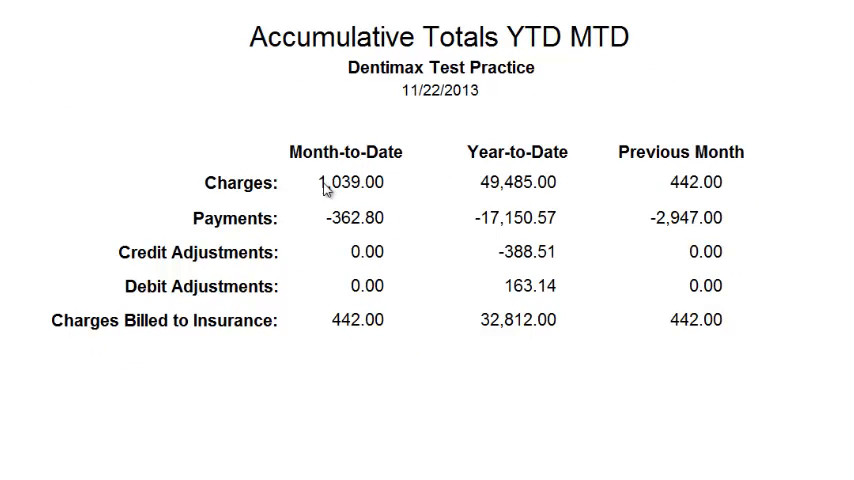
mouse_move(376, 196)
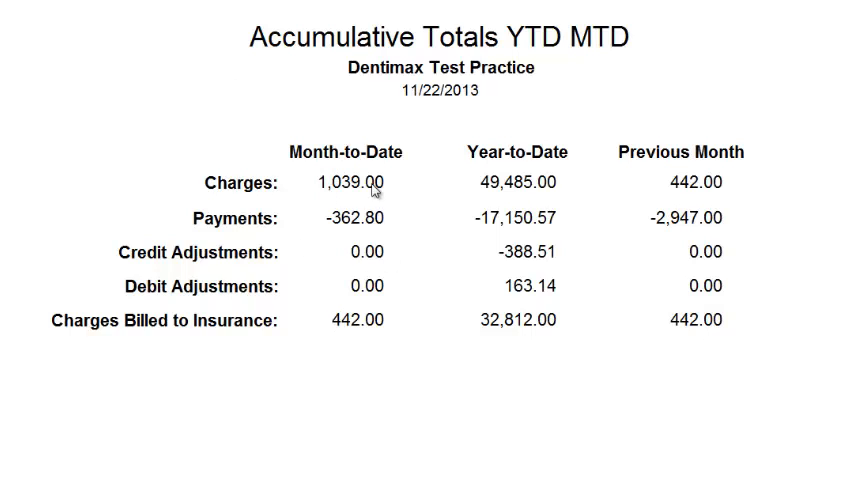
mouse_move(502, 148)
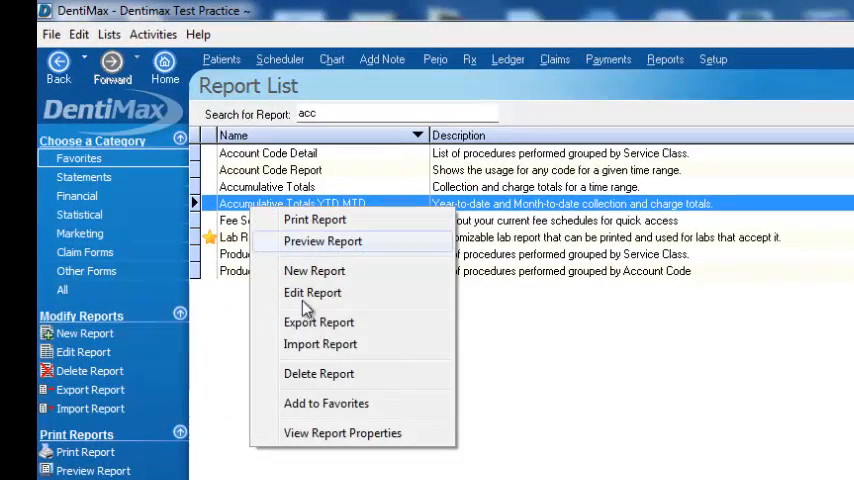
In Report Properties, put the report on the Favorite List and limit print/preview to levels 1 and 2
click(342, 432)
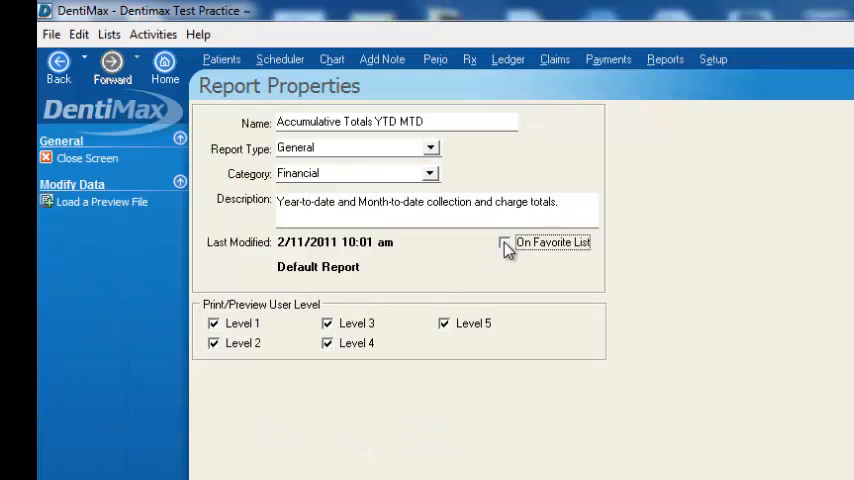
click(504, 242)
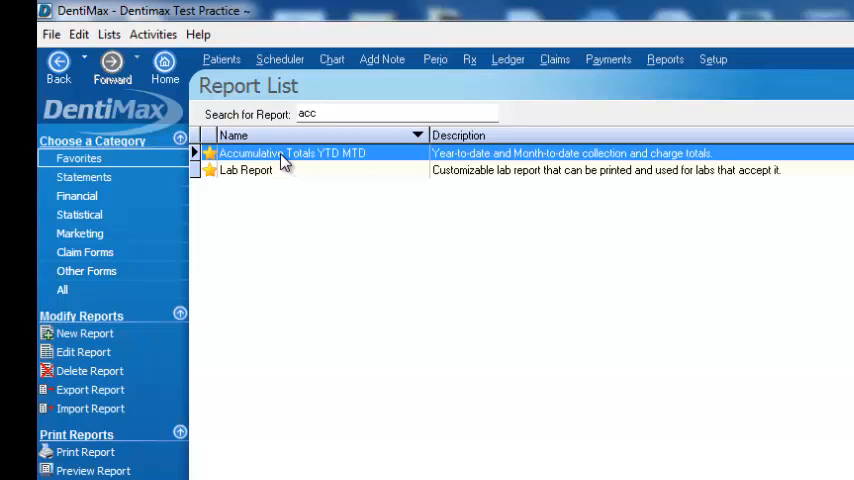
double_click(290, 152)
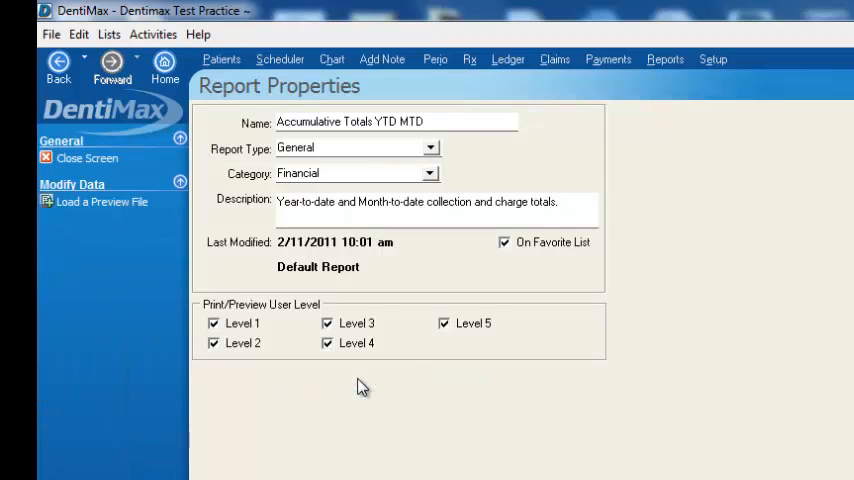
mouse_move(264, 322)
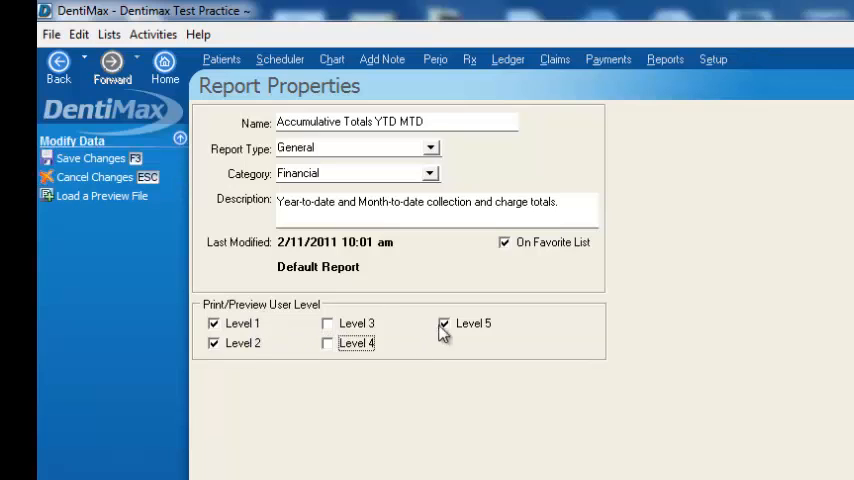
click(442, 324)
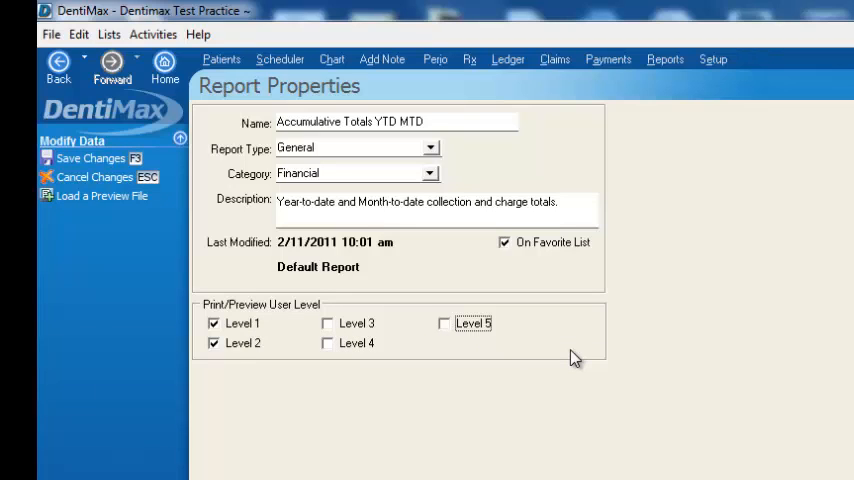